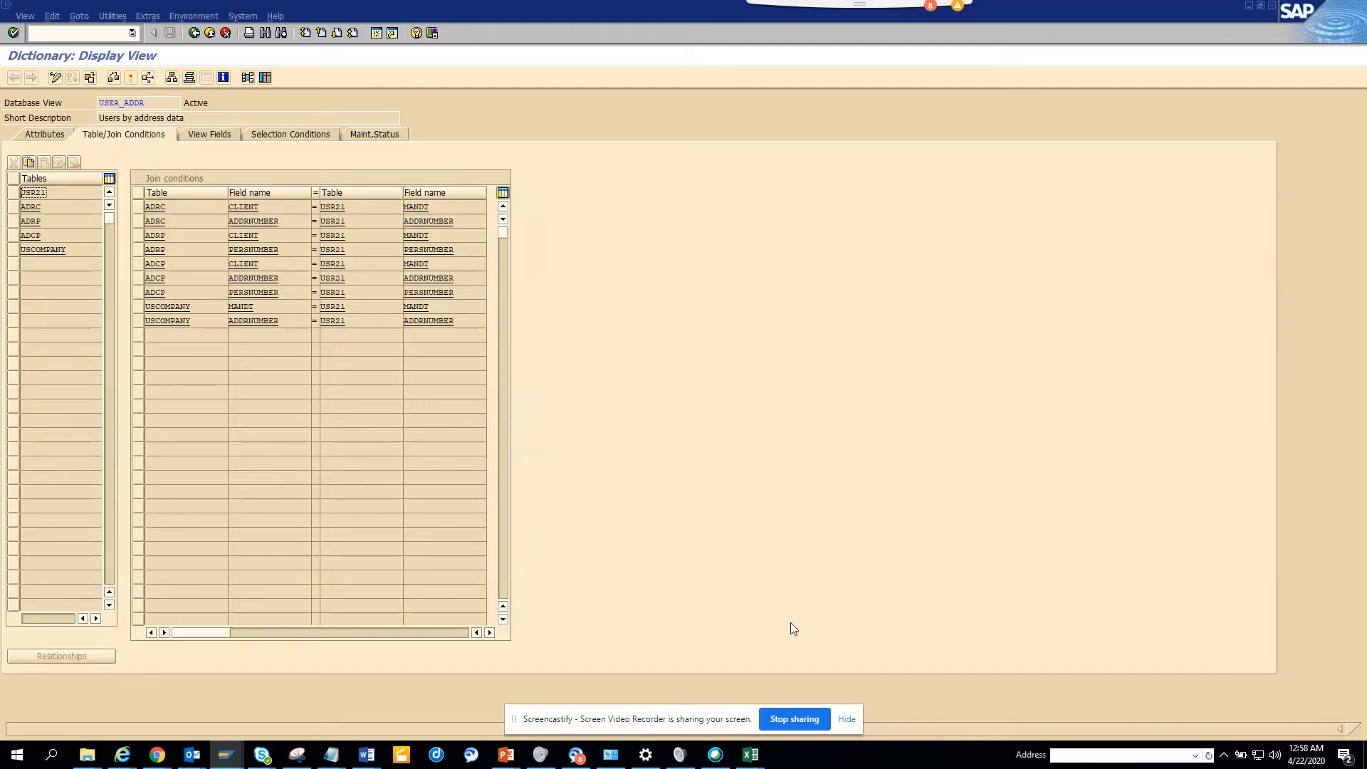
pyautogui.moveTo(861, 724)
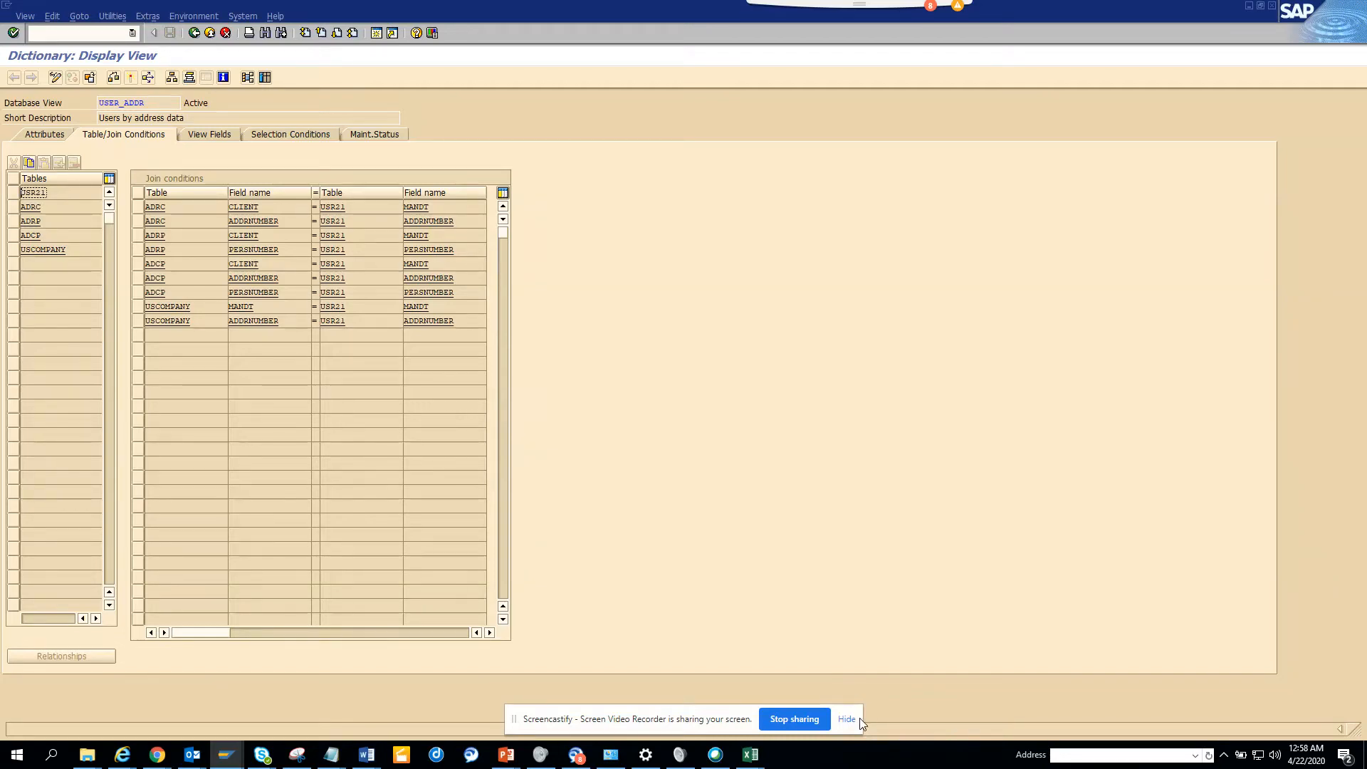
# Step: Show the USER_ADDR view's fields with their tables, data elements and descriptions
pyautogui.click(845, 720)
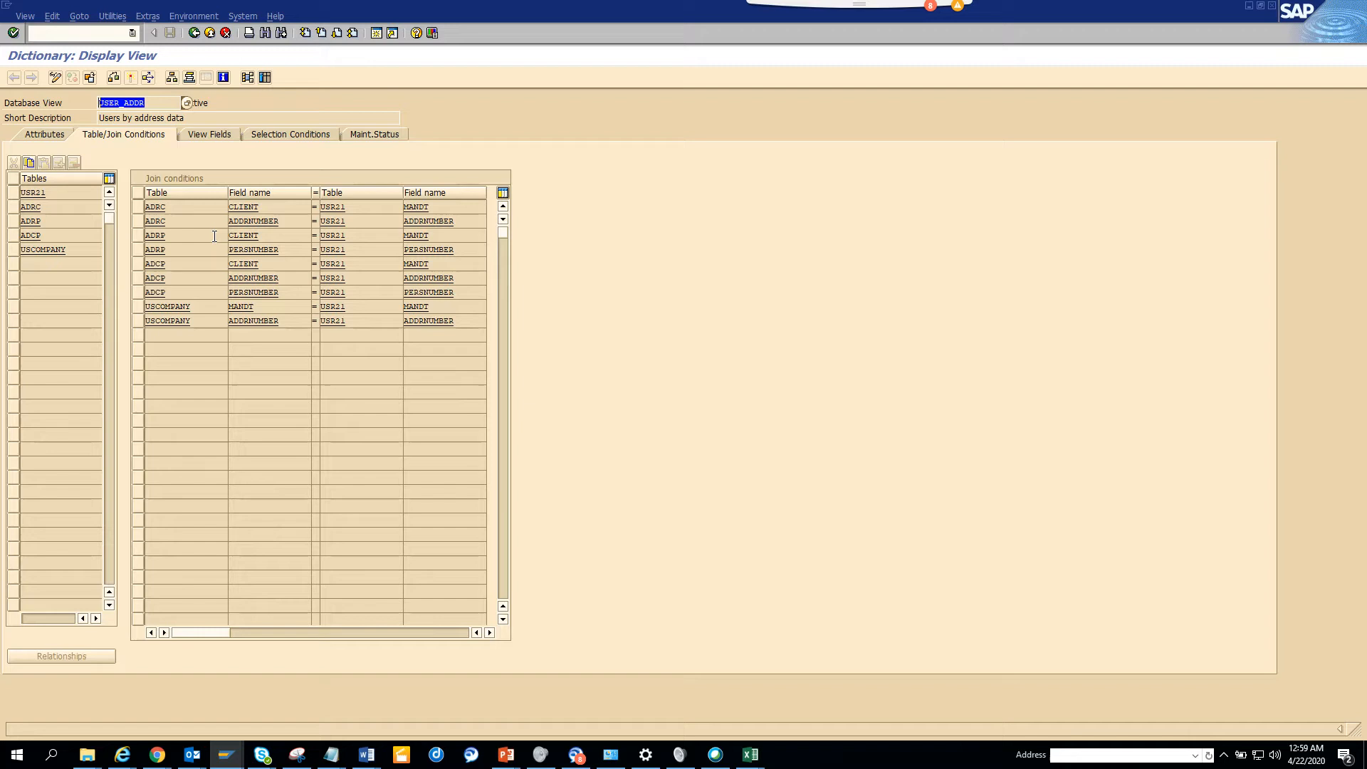
pyautogui.moveTo(228, 148)
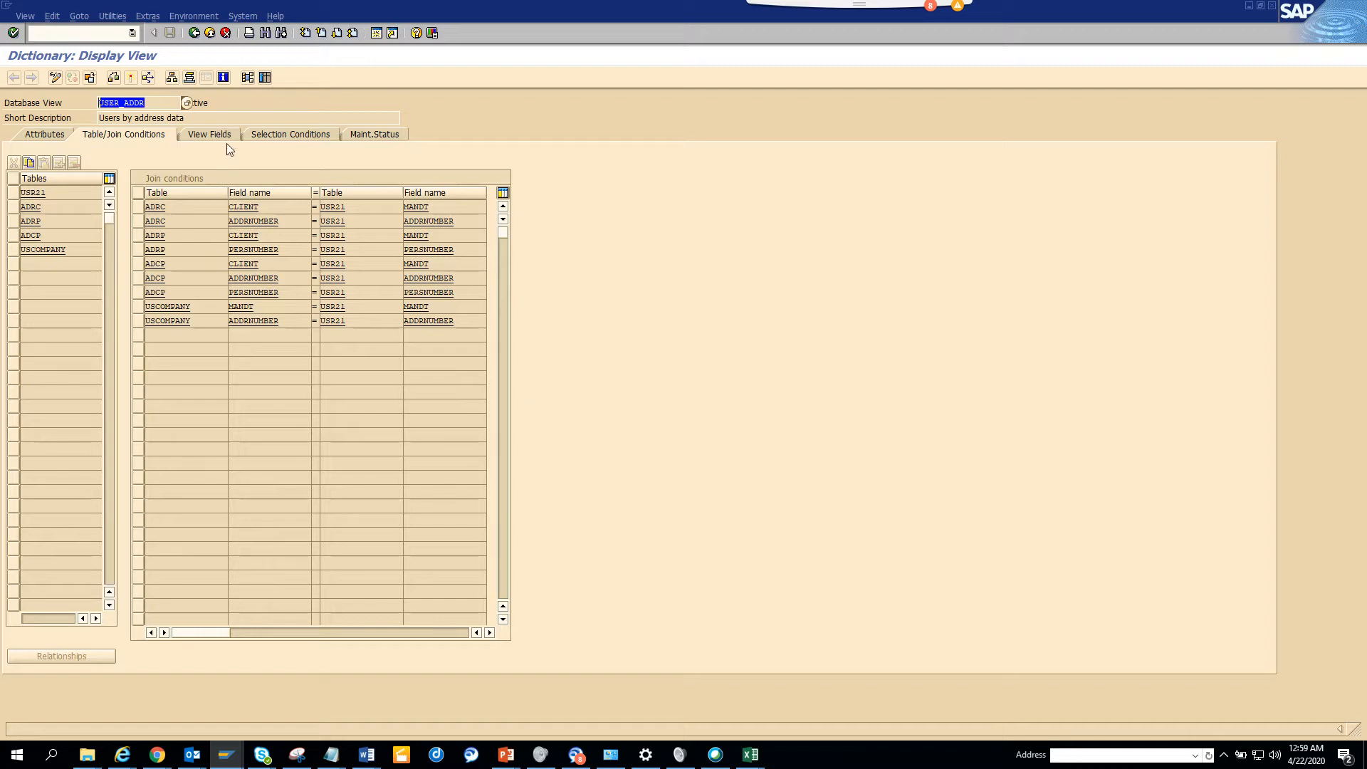
pyautogui.click(207, 133)
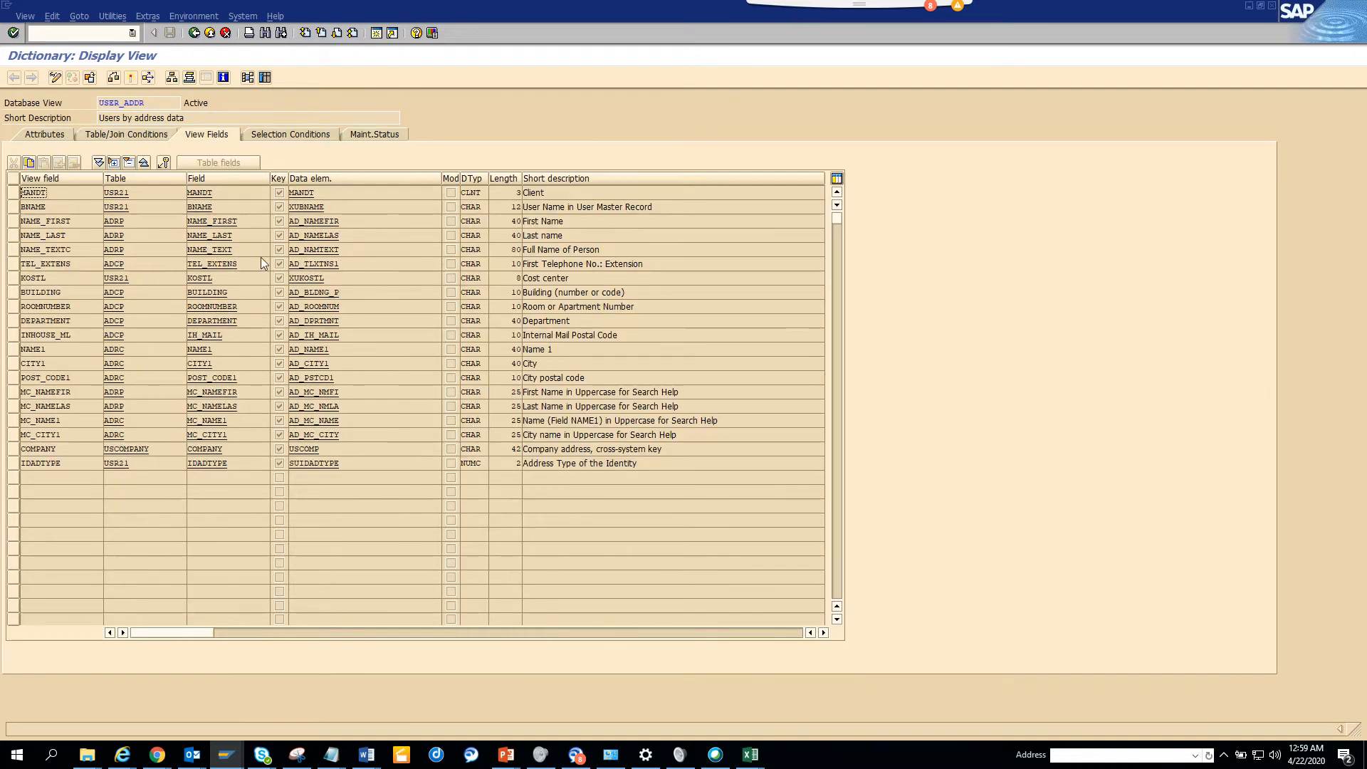
pyautogui.moveTo(327, 370)
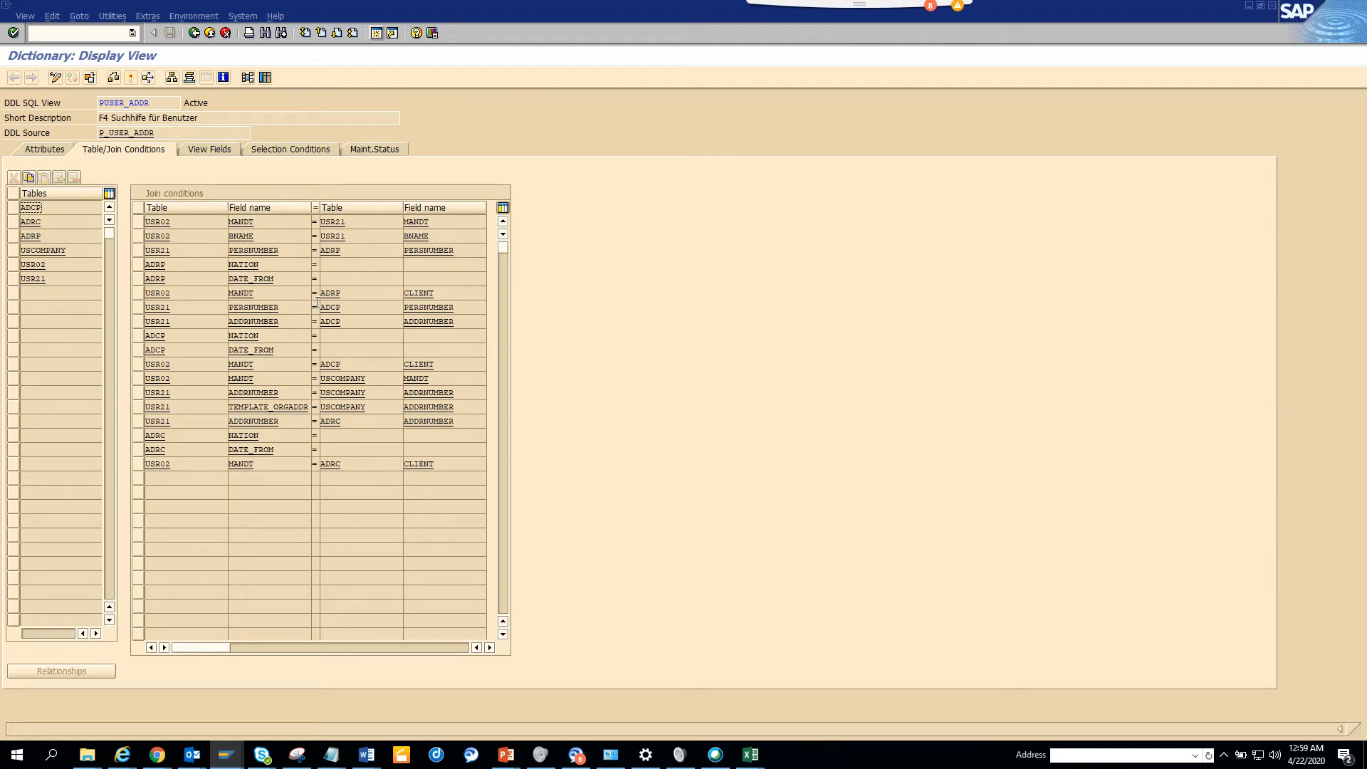
# Step: Double-click the PUSER_ADDR view name to display its joined tables and join conditions
pyautogui.doubleClick(135, 102)
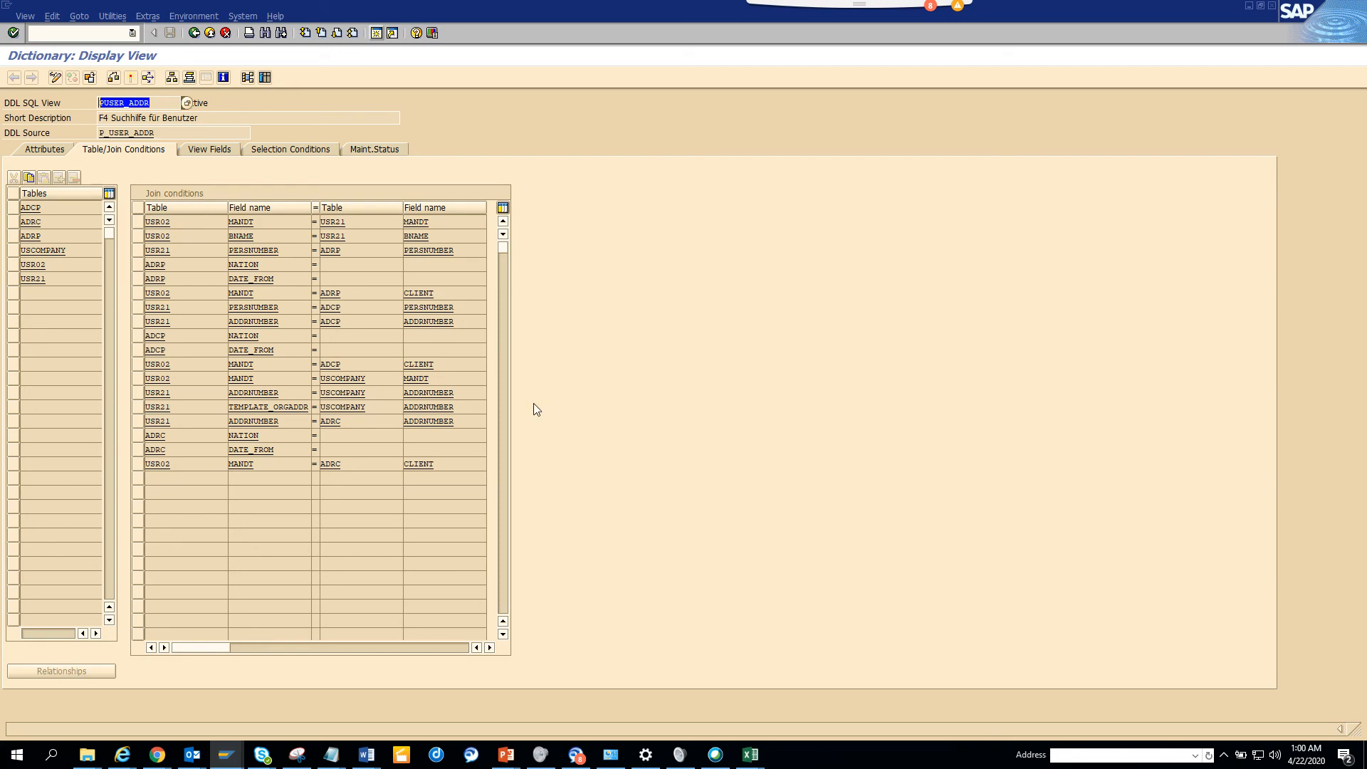
pyautogui.moveTo(434, 563)
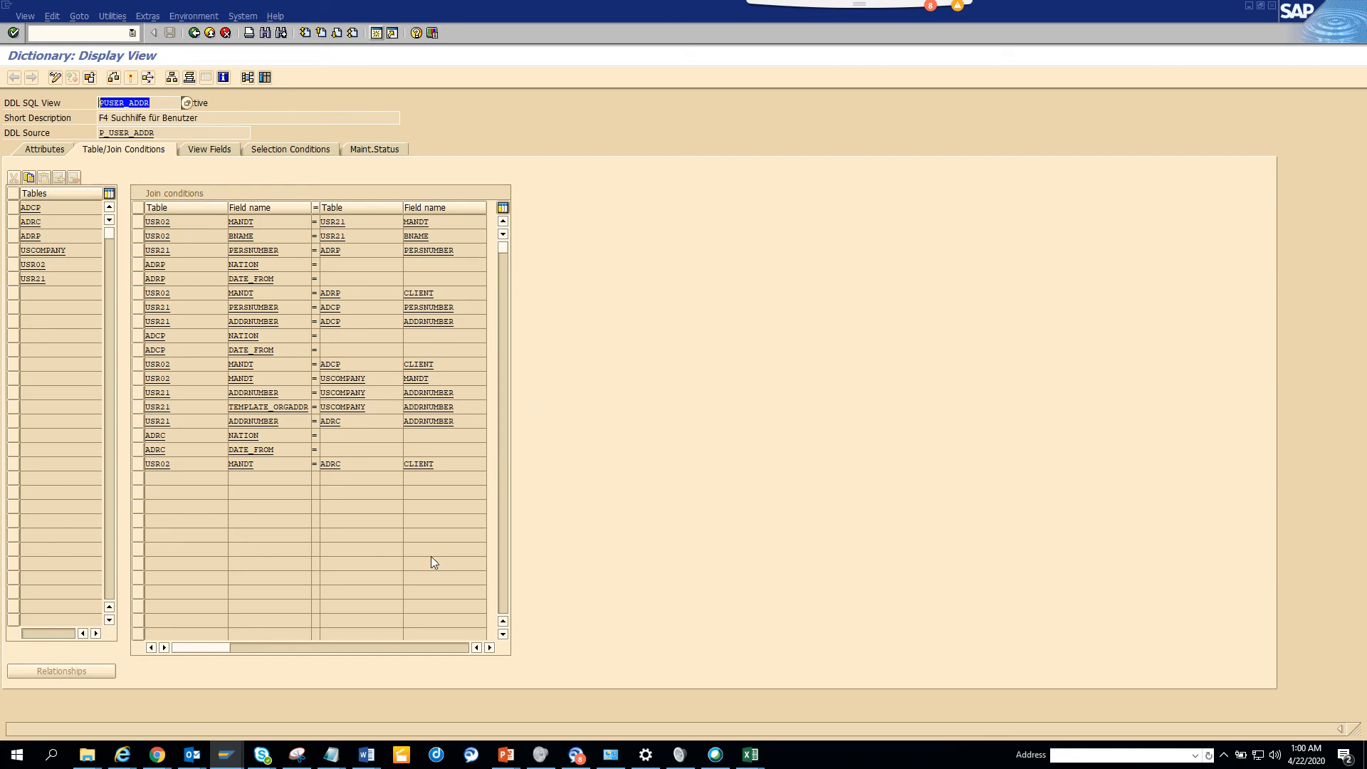